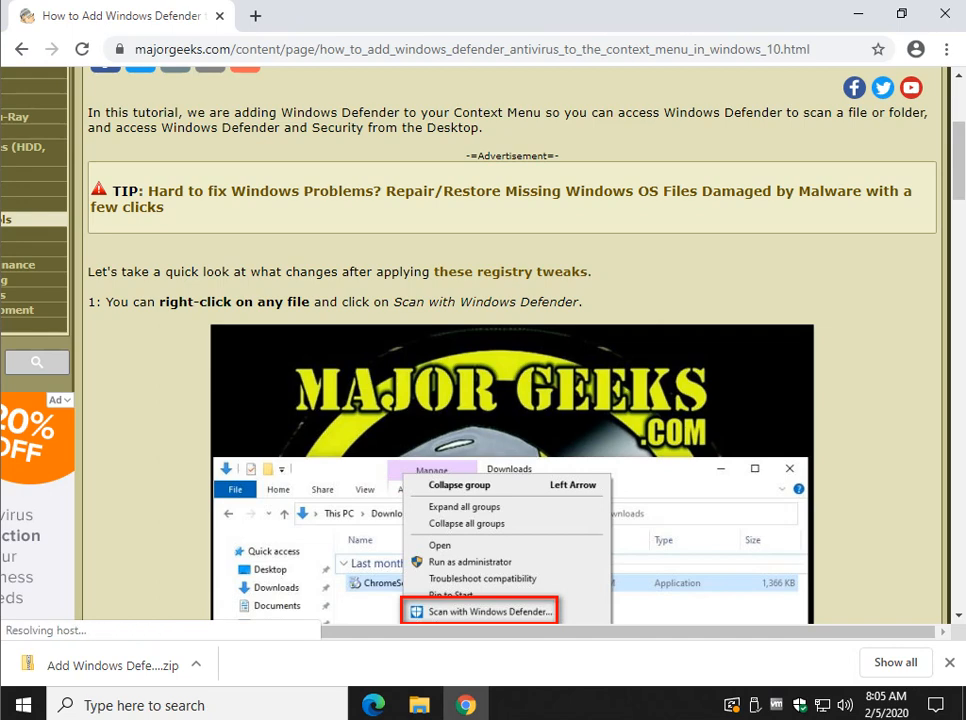
Open MajorGeeks' Context Menu category in Chrome, then minimize Chrome to the desktop
scroll("up", 3)
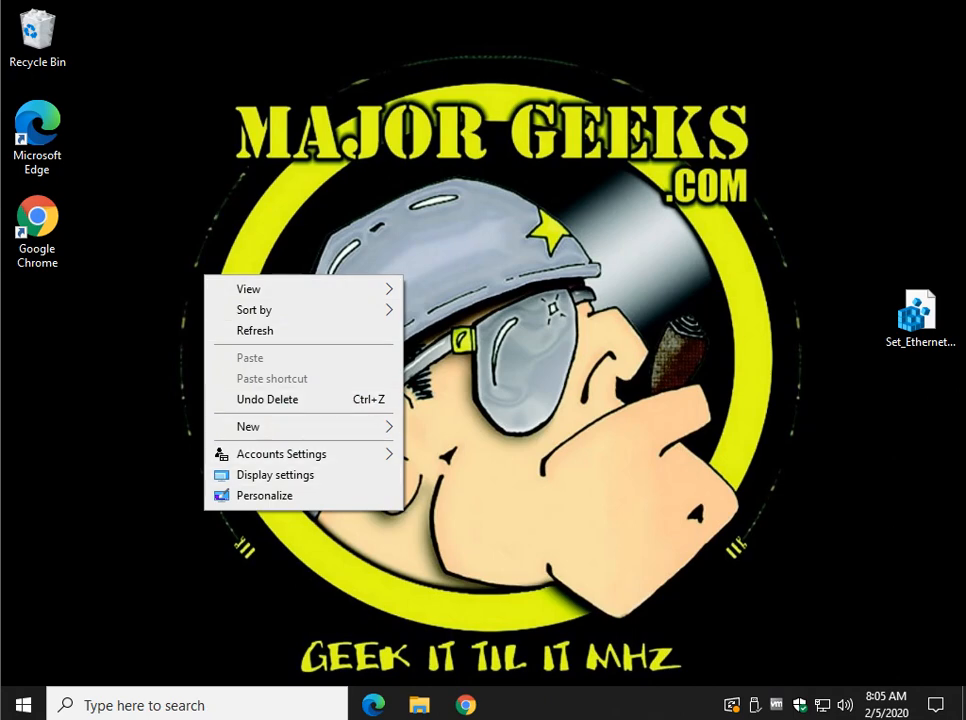
mouse_move(281, 453)
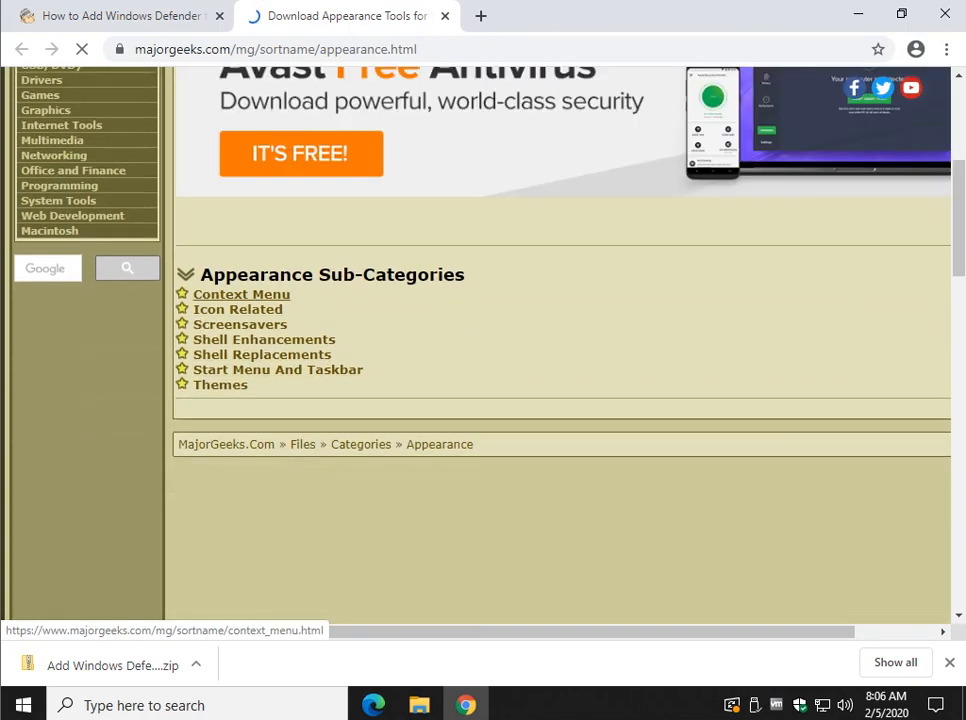
left_click(241, 293)
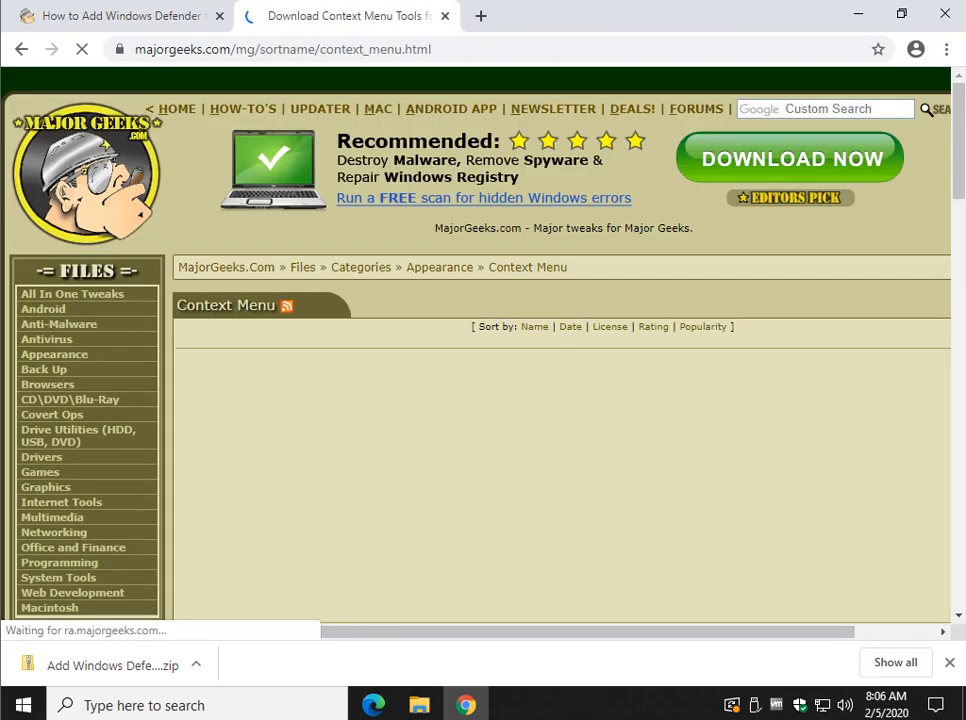
scroll("down", 3)
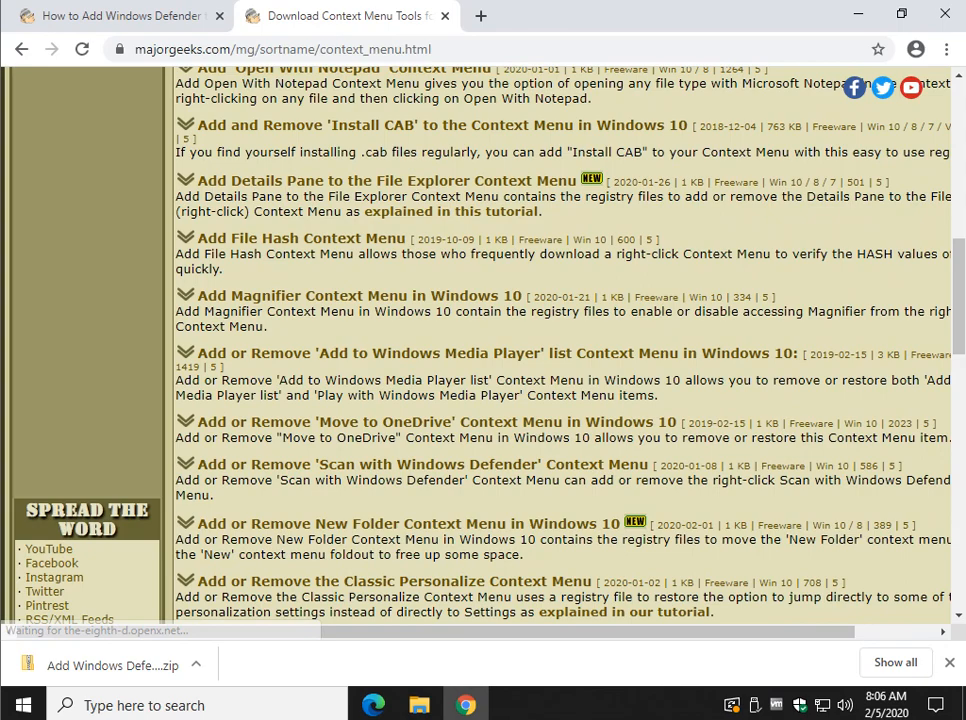
left_click(115, 15)
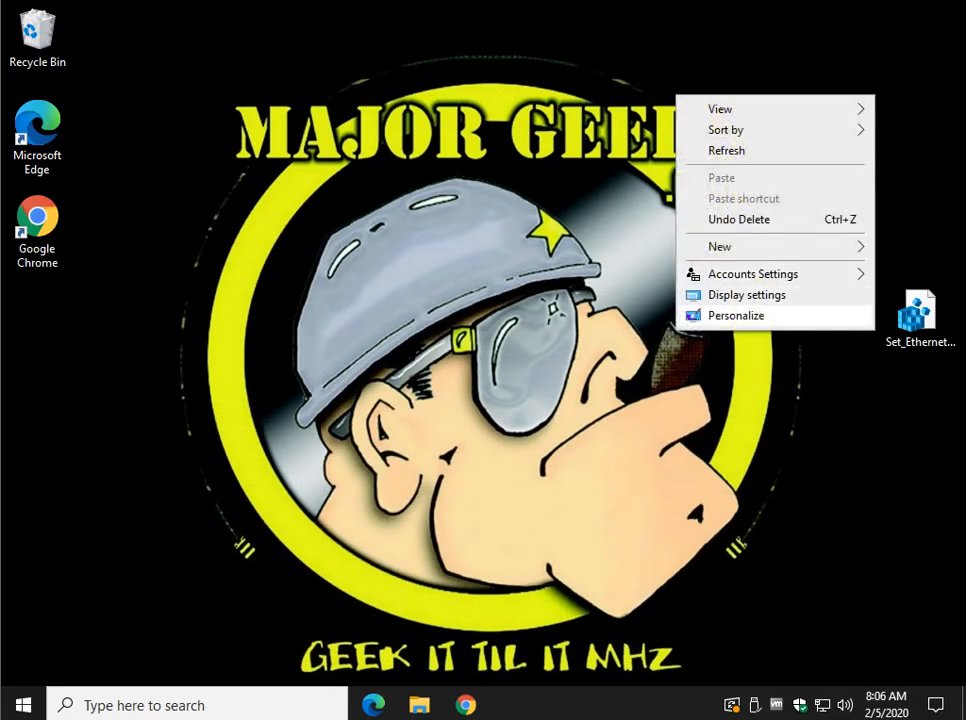
left_click(400, 450)
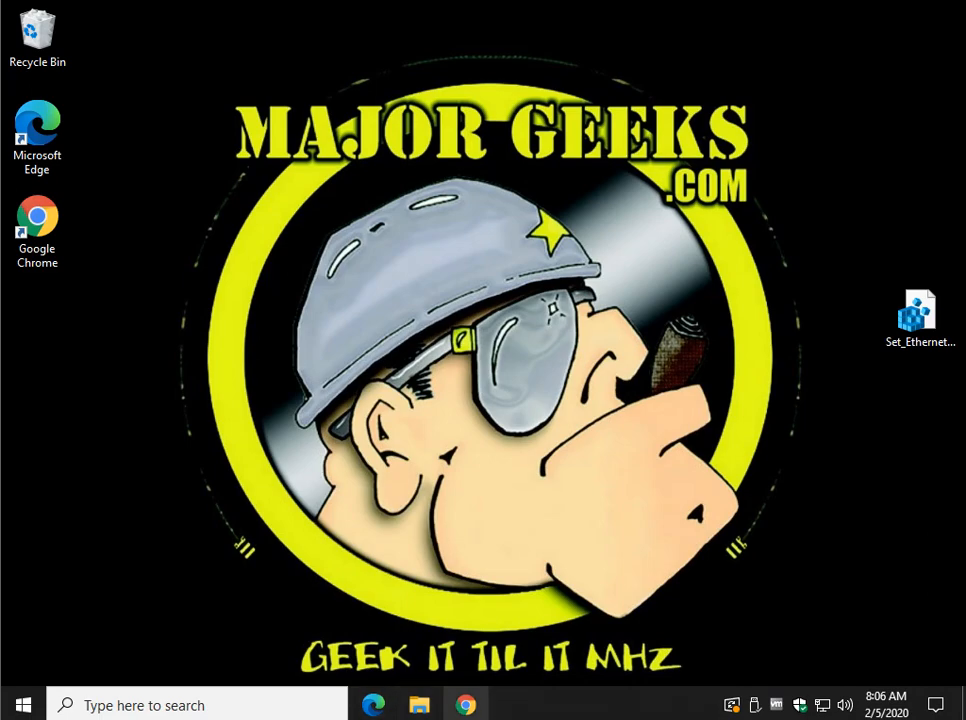
Download the Add Windows Defender to the Context Menu zip from the registry tweaks page
left_click(465, 705)
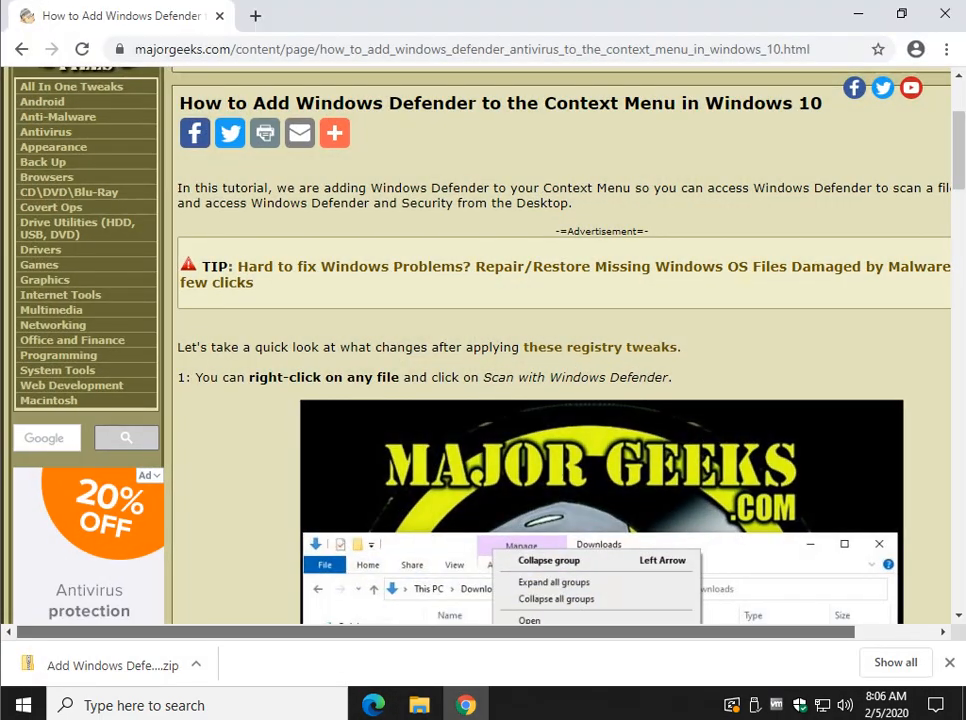
scroll("right", 3)
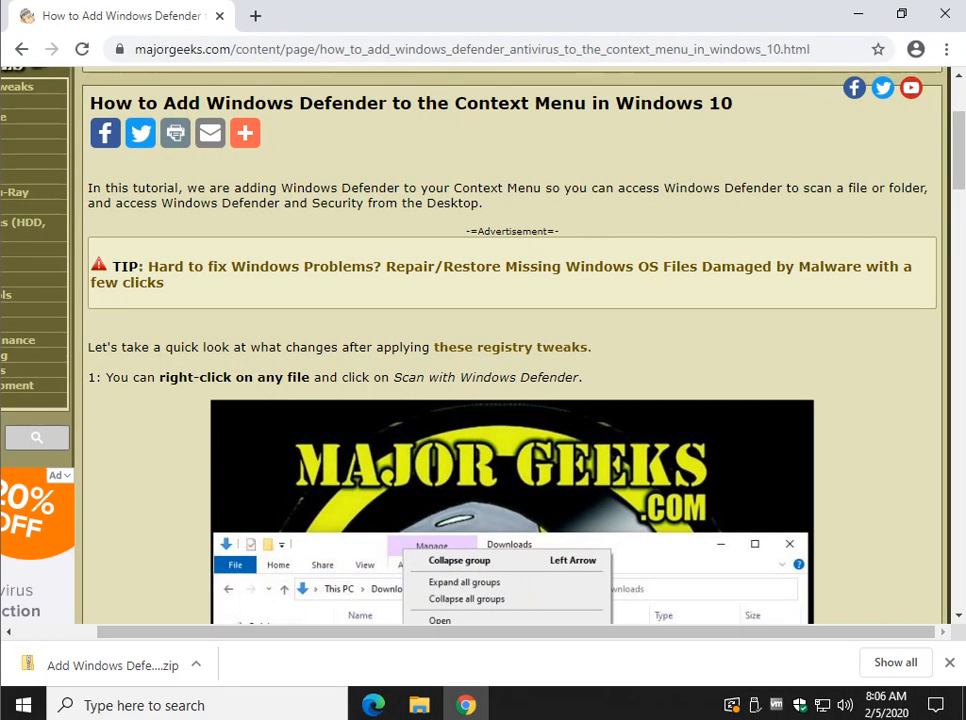
left_click_drag(193, 203, 483, 203)
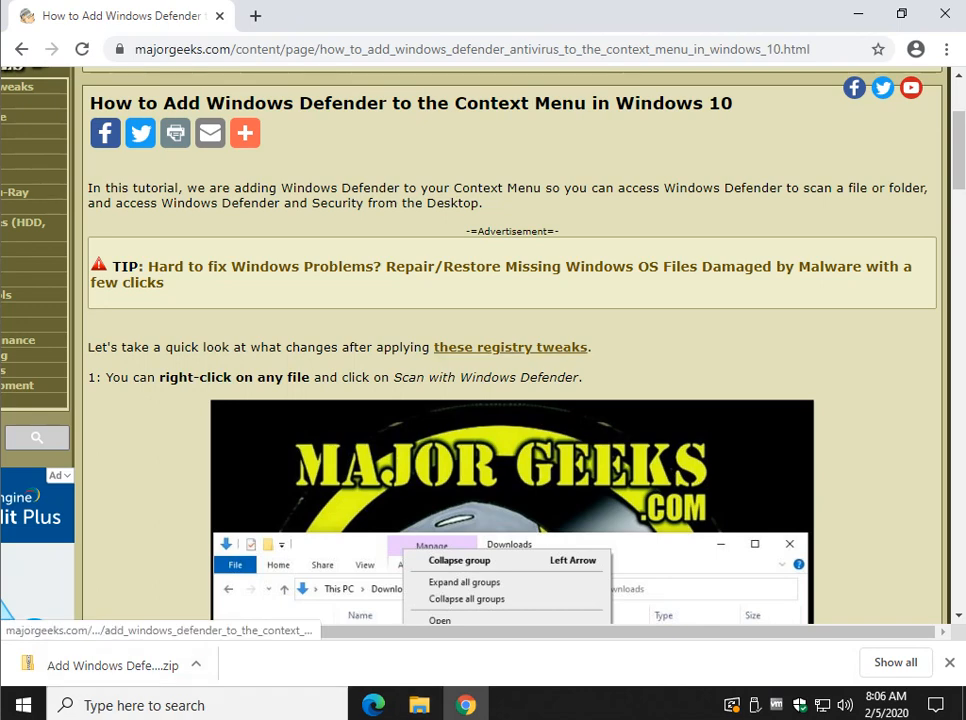
left_click(510, 347)
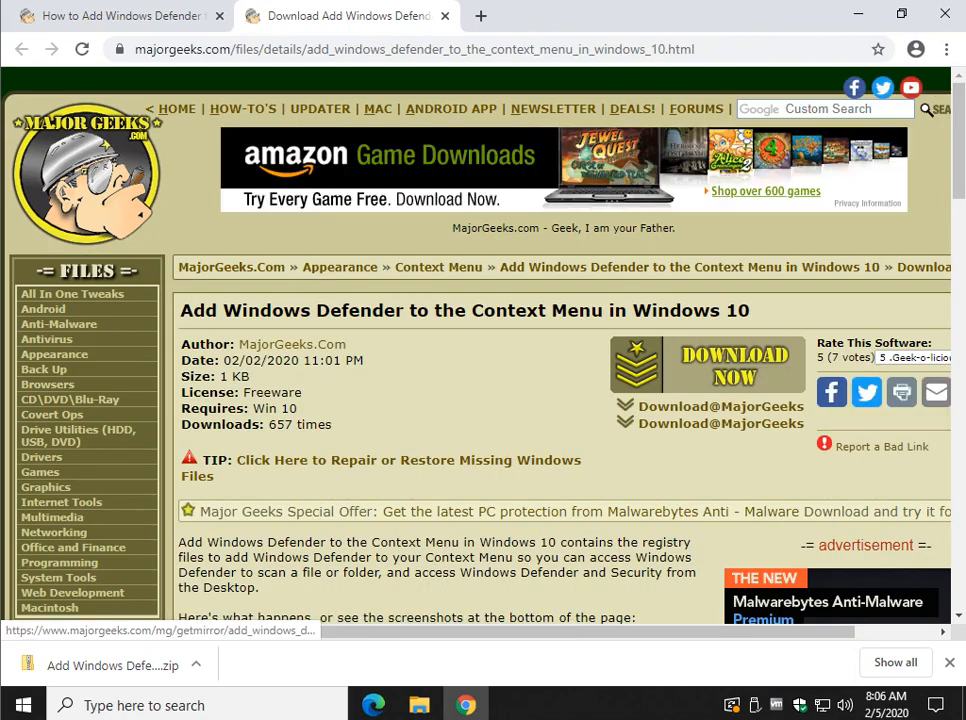
left_click(707, 363)
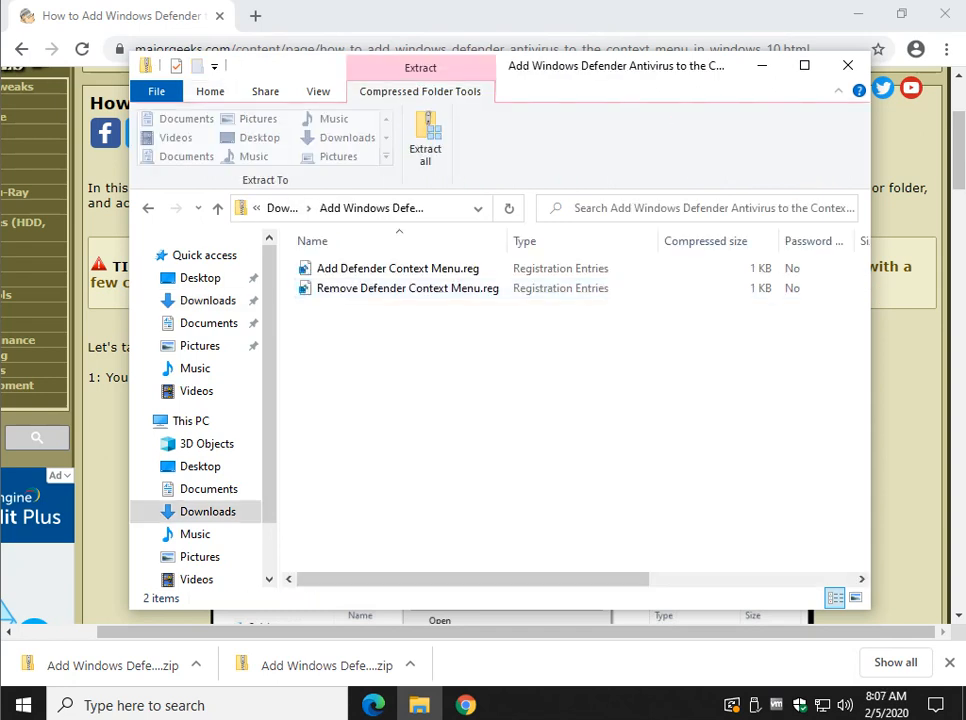
mouse_move(425, 135)
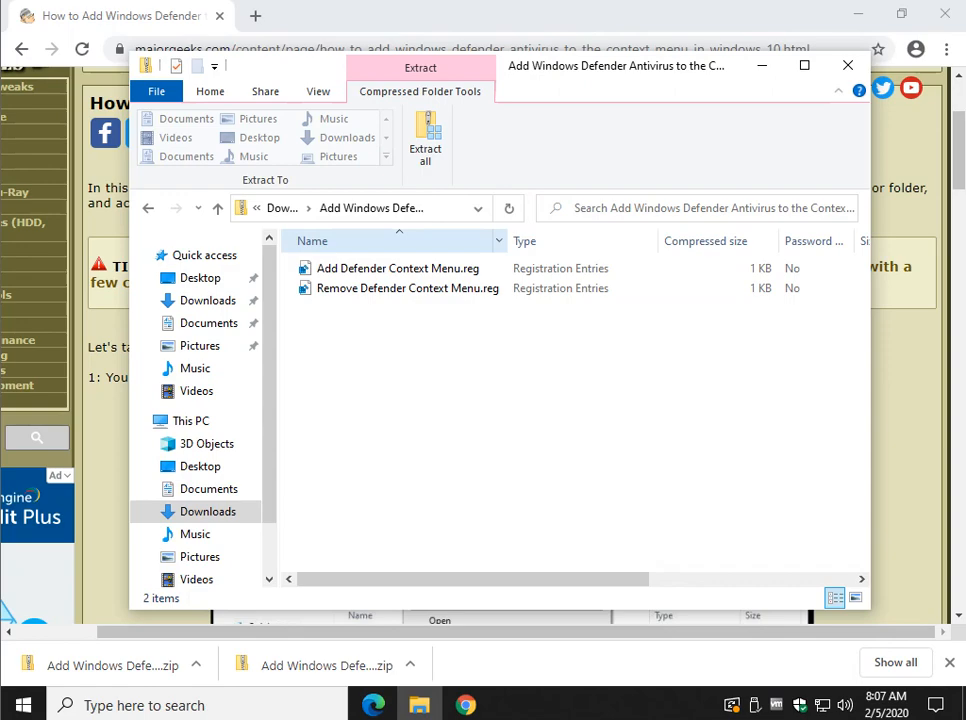
Merge Add Defender Context Menu.reg, approving the Run, UAC and Registry Editor prompts
double_click(397, 268)
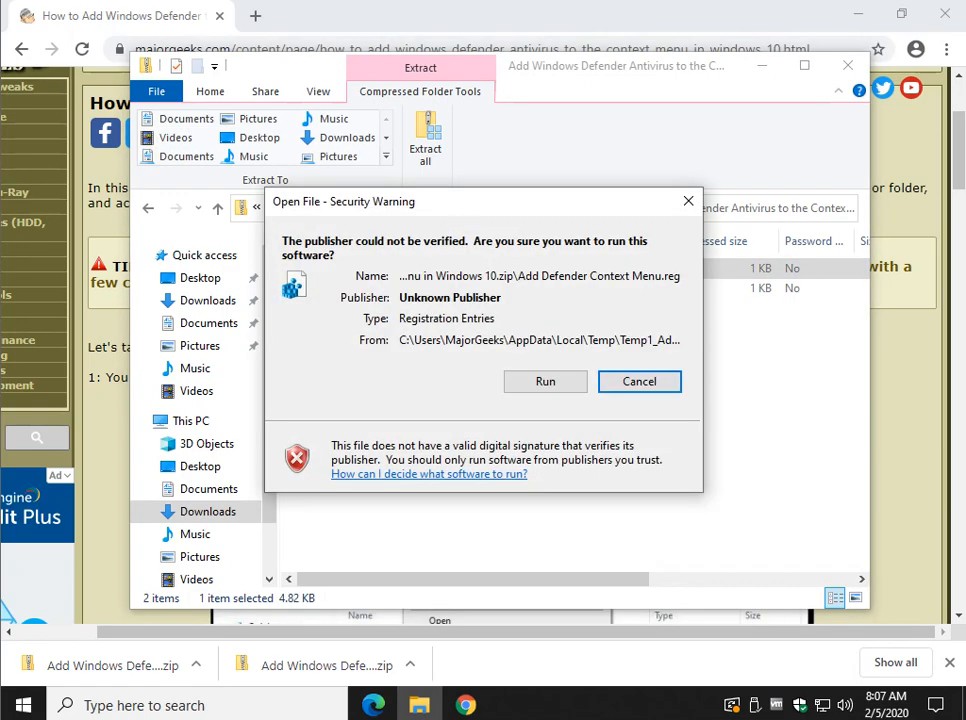
left_click(545, 381)
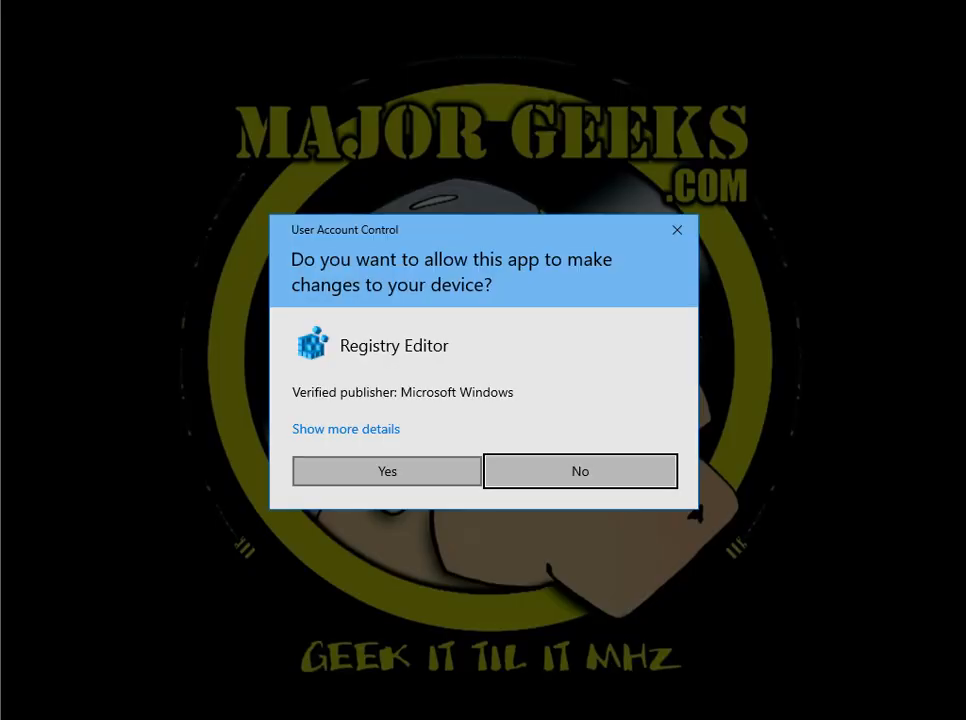
left_click(386, 471)
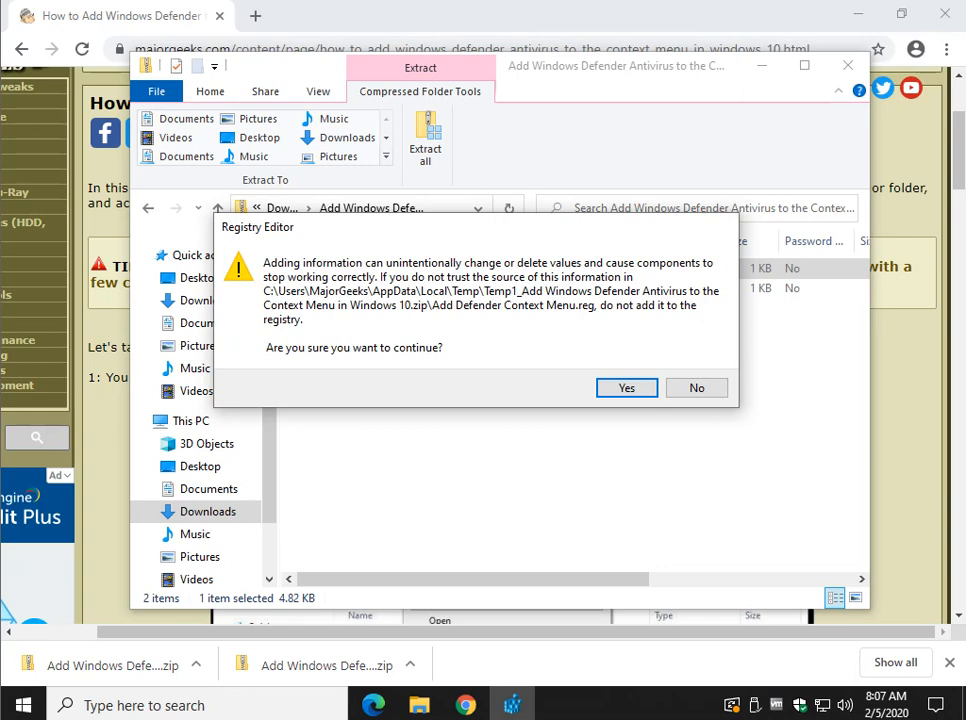
left_click(626, 387)
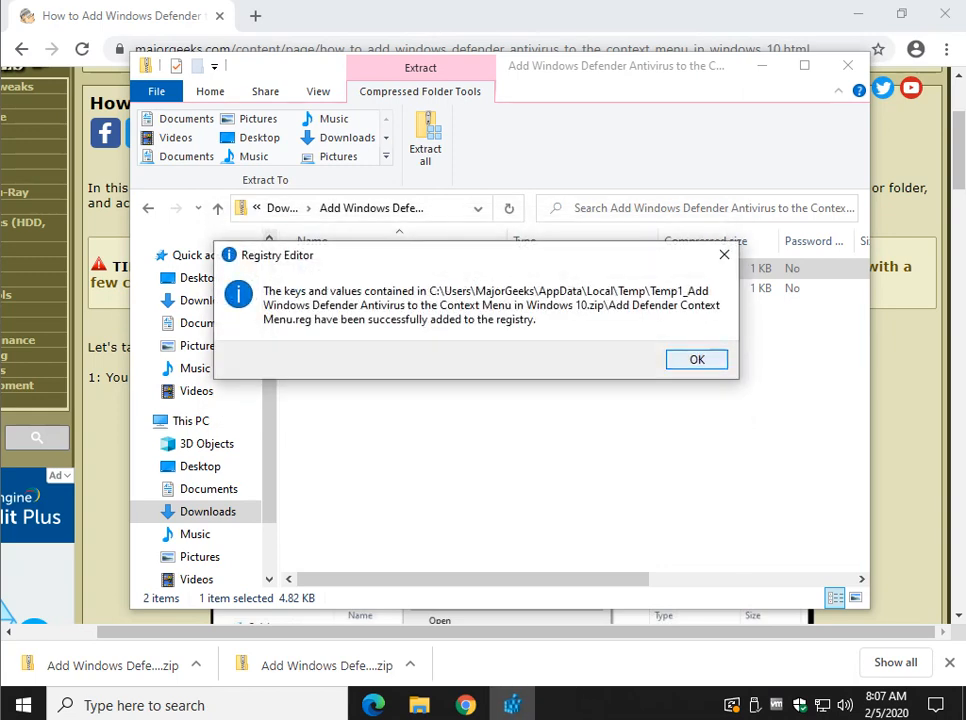
left_click(697, 359)
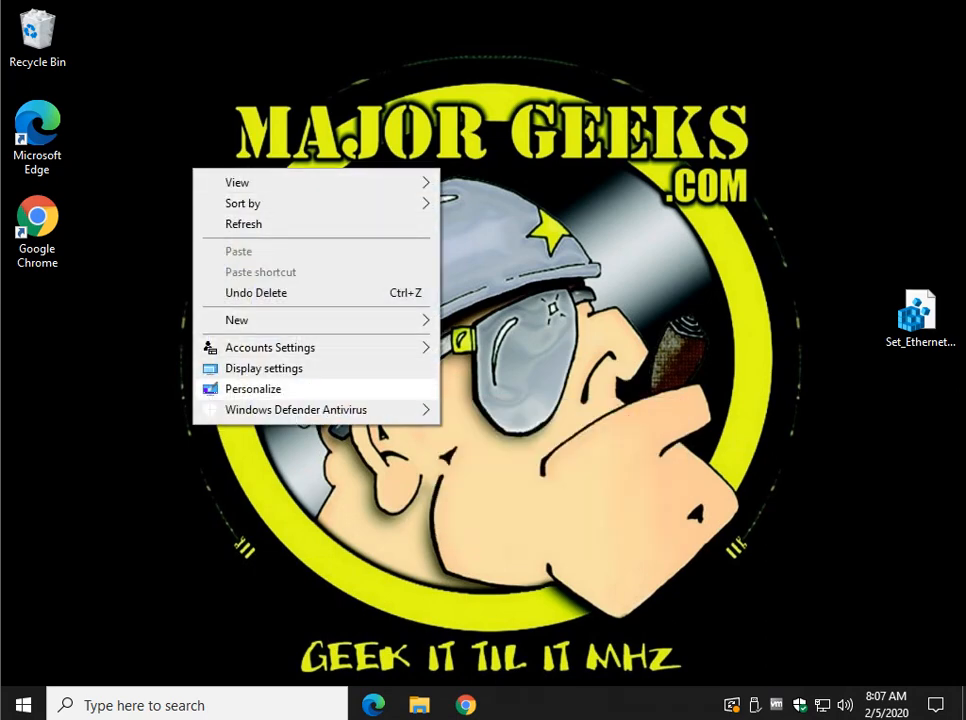
mouse_move(296, 410)
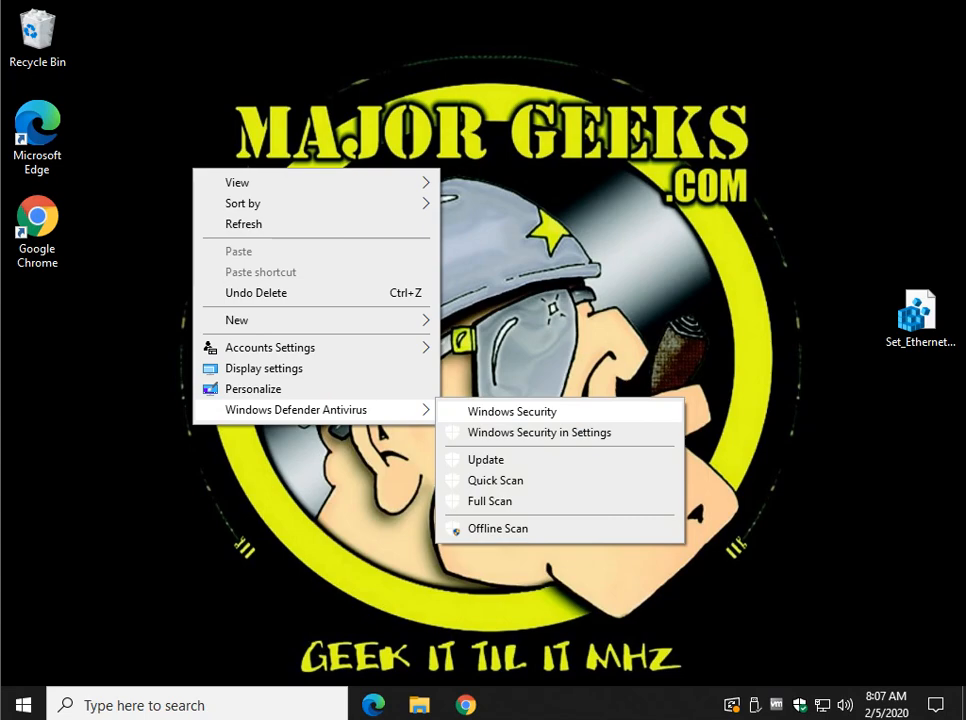
Run Update from the desktop's Windows Defender Antivirus submenu, then close the MpCmdRun console
left_click(512, 411)
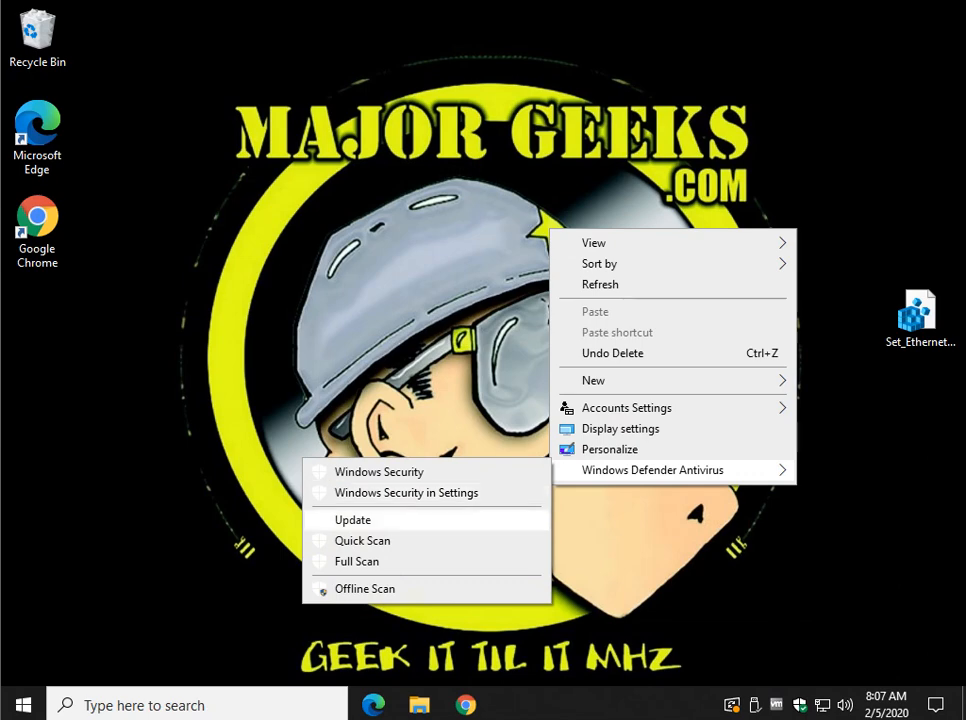
mouse_move(356, 561)
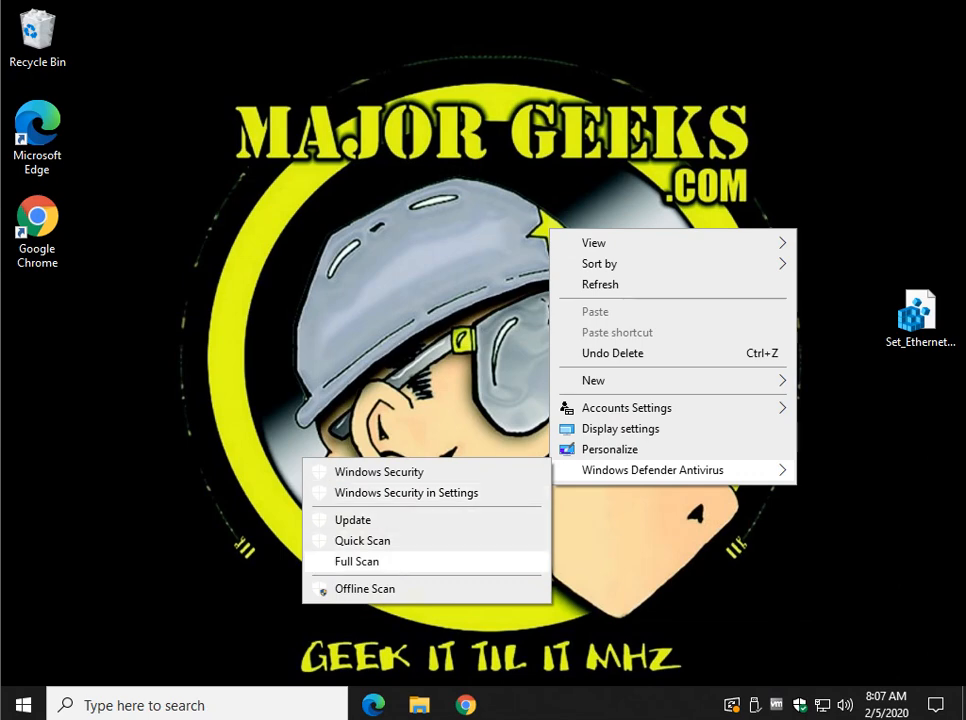
left_click(352, 519)
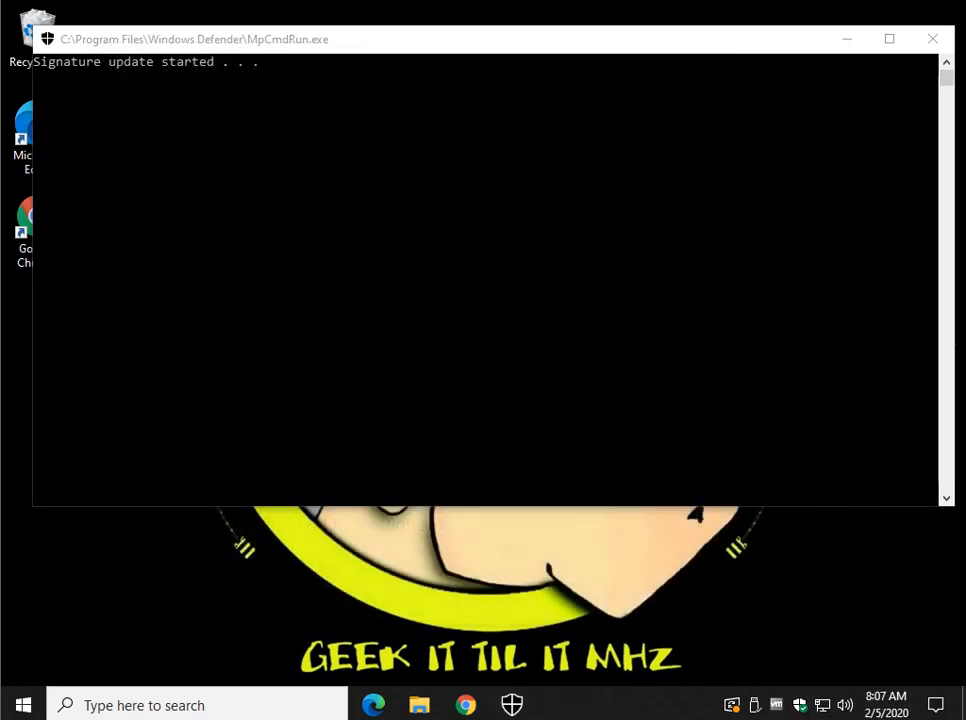
left_click(931, 39)
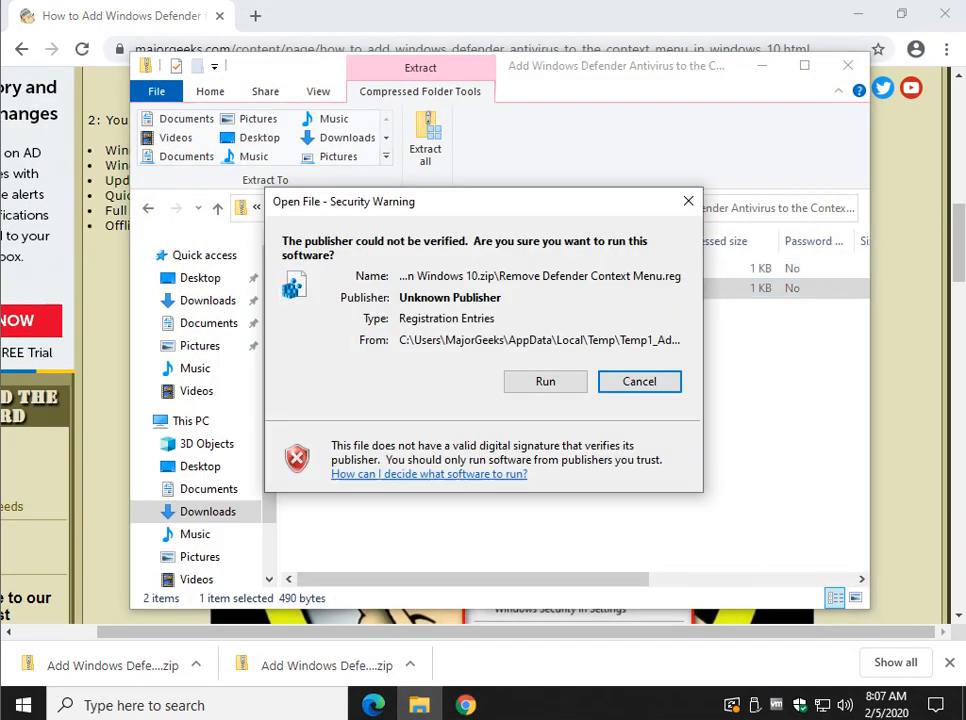
Merge Remove Defender Context Menu.reg, approving Run and UAC, and dismiss the success message
left_click(545, 381)
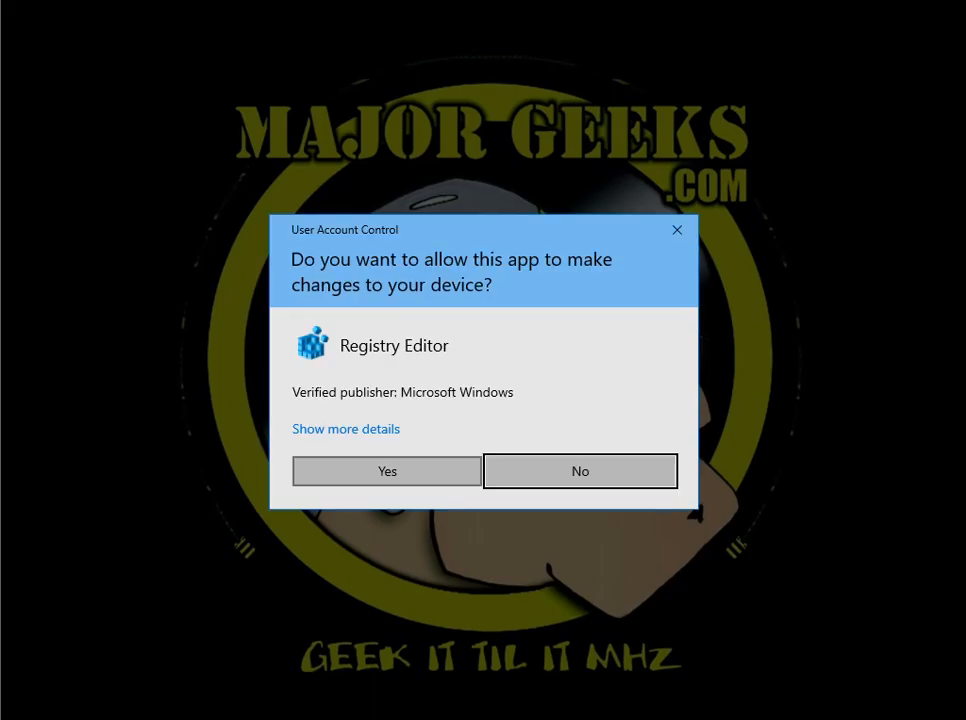
left_click(386, 471)
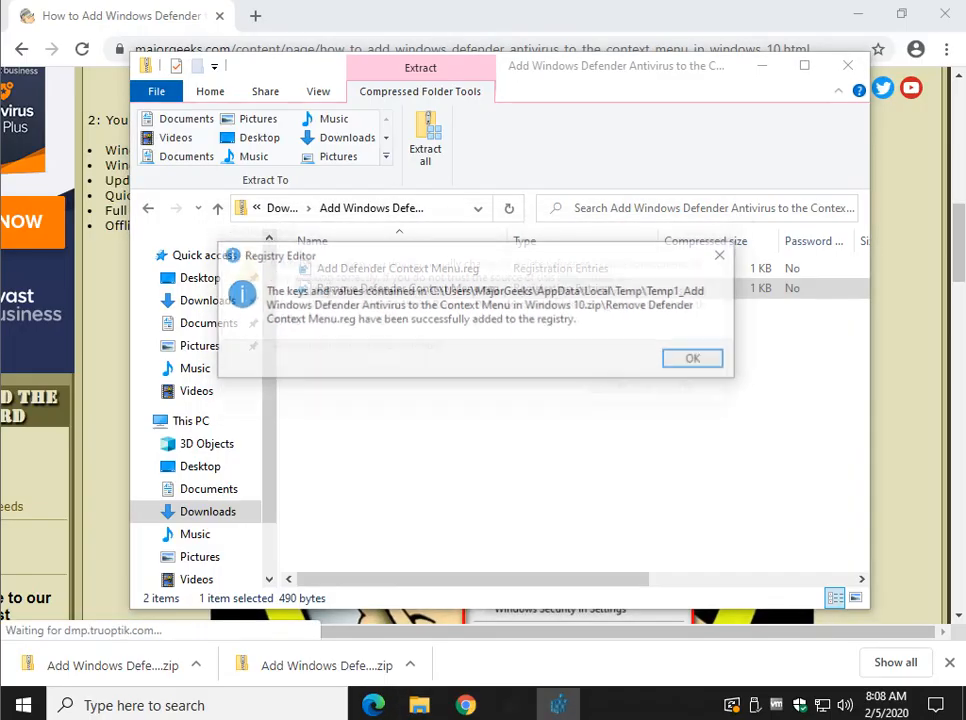
left_click(692, 358)
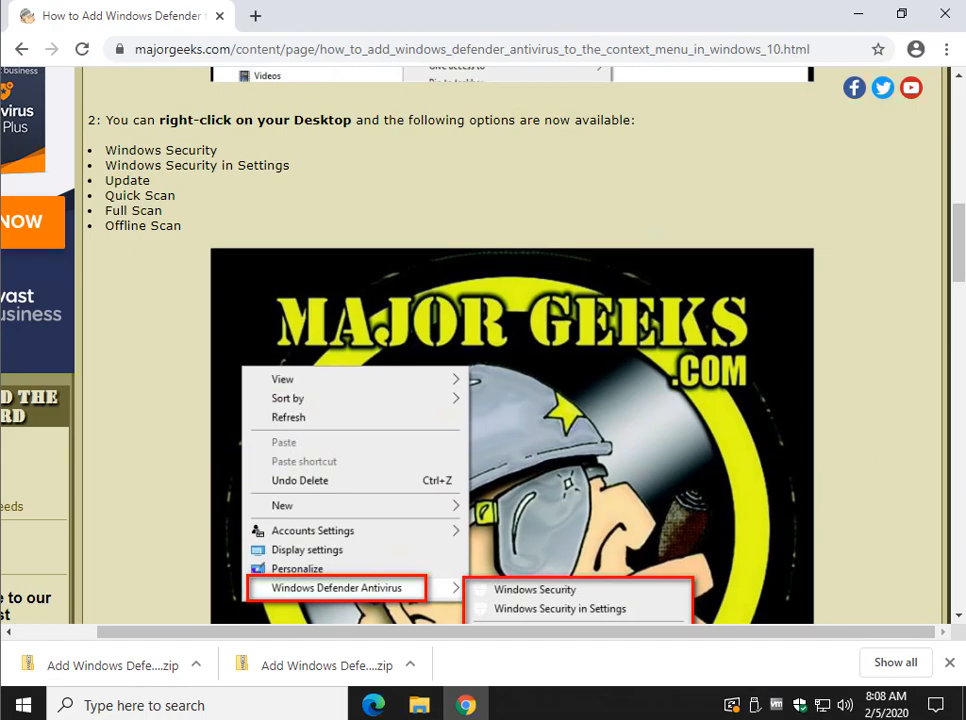
scroll("up", 3)
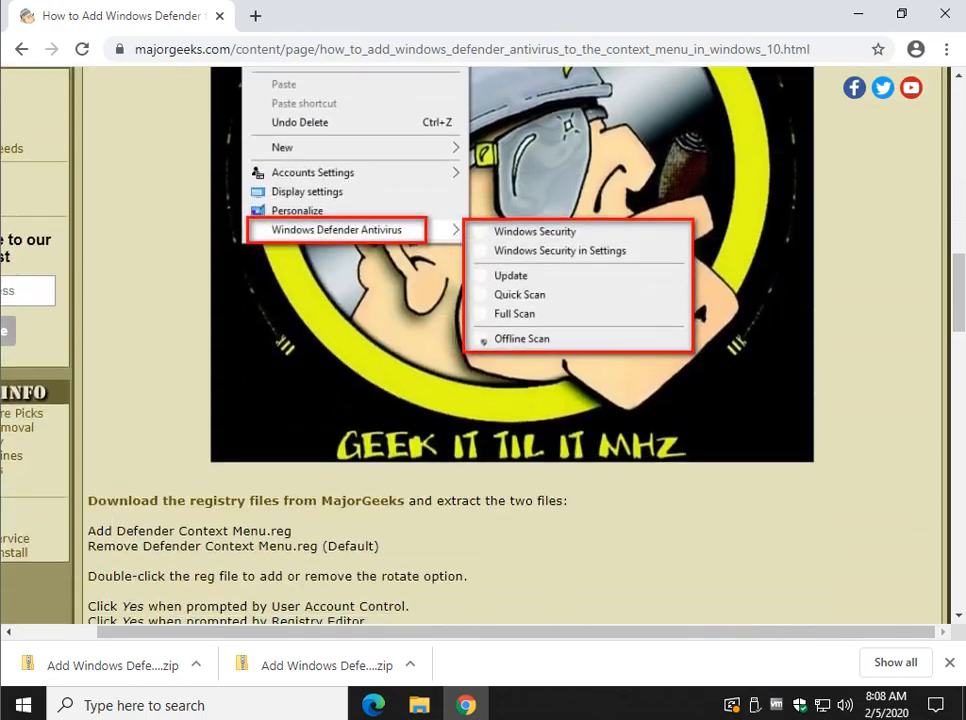
scroll("down", 3)
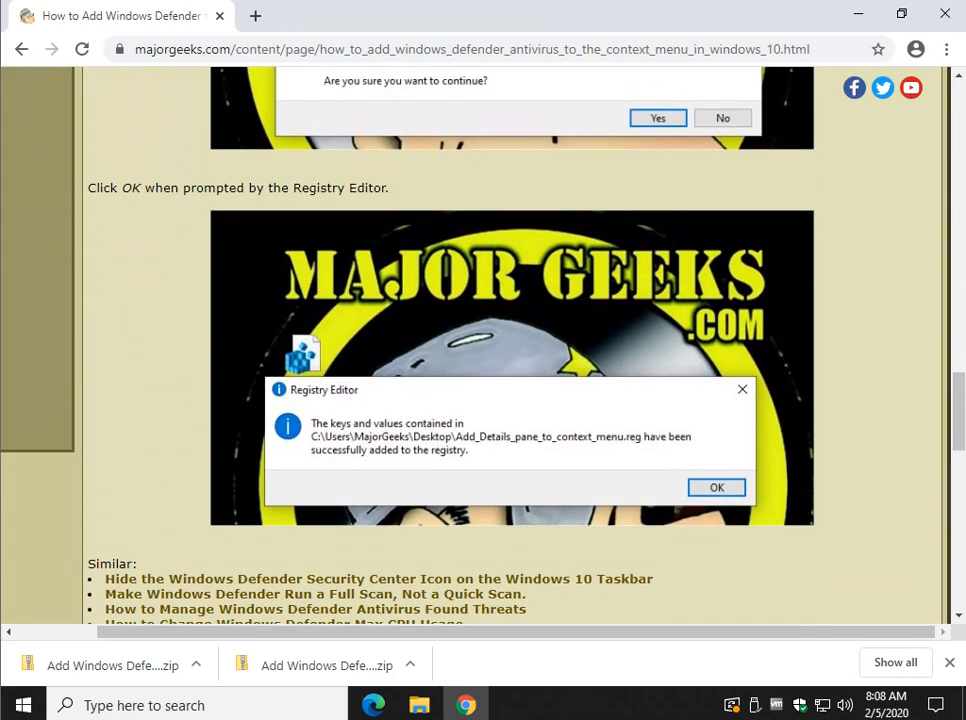
scroll("down", 3)
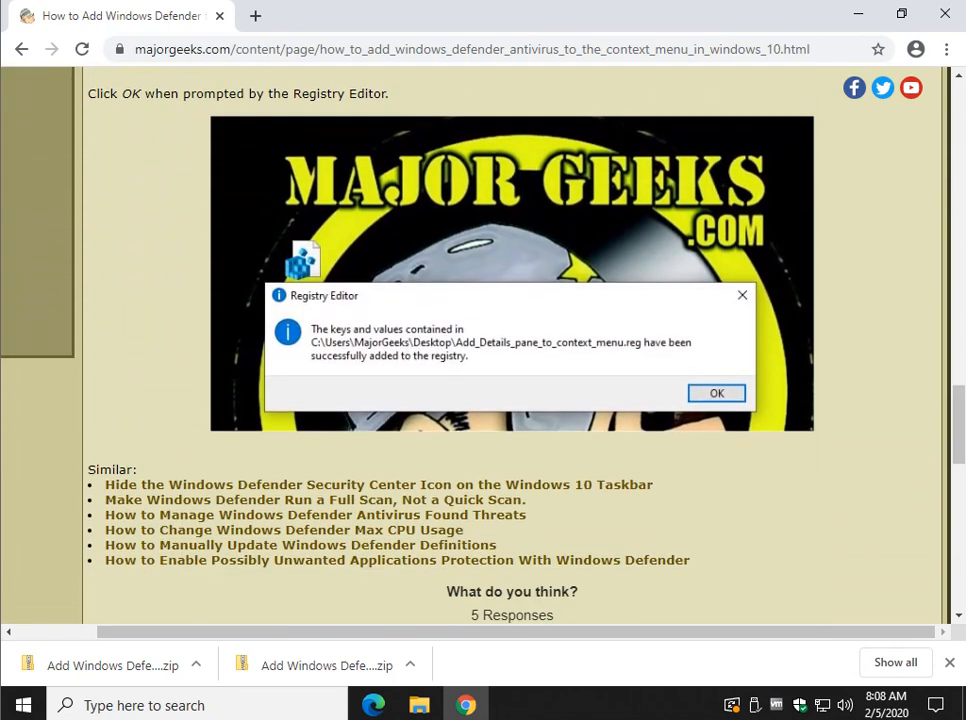